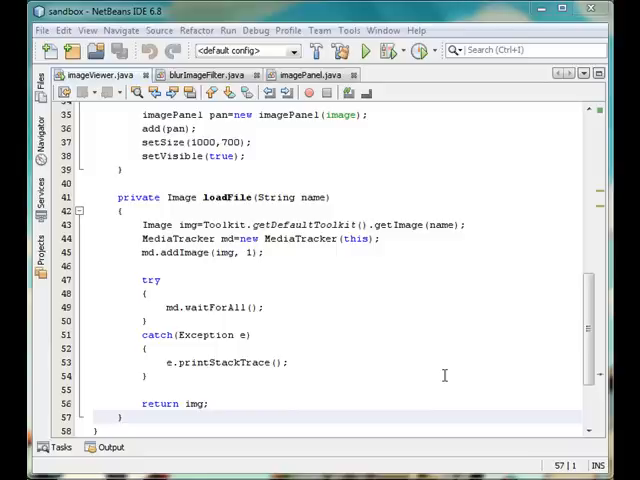
pyautogui.moveTo(300, 266)
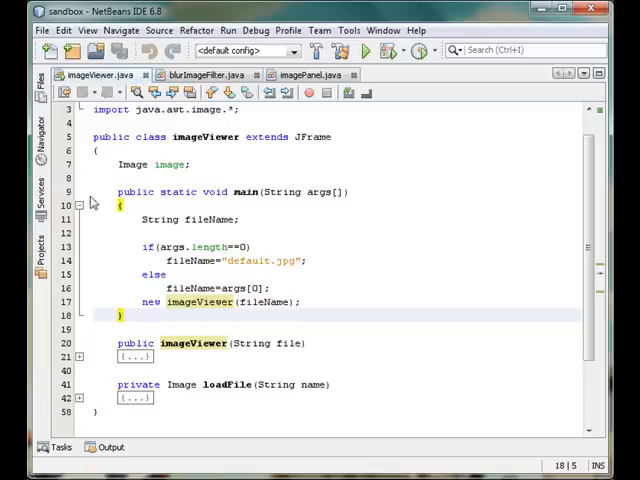
# Fold the main(String args[]) method so all three ImageViewer method bodies are collapsed.
pyautogui.click(80, 206)
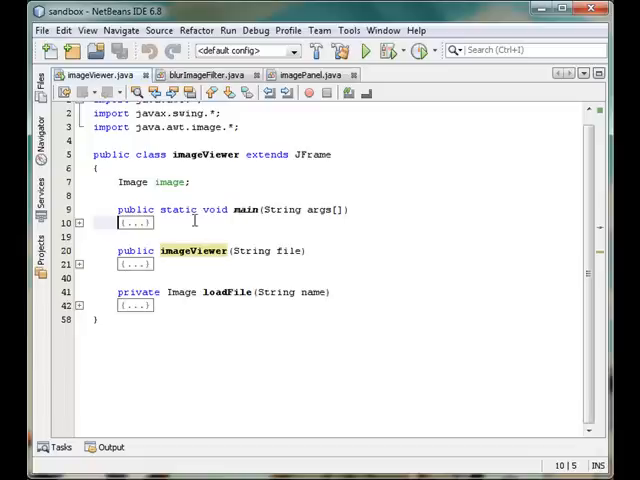
pyautogui.moveTo(200, 248)
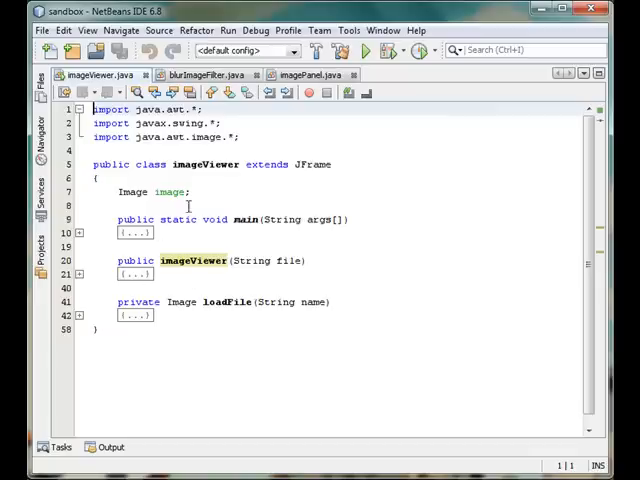
pyautogui.click(190, 204)
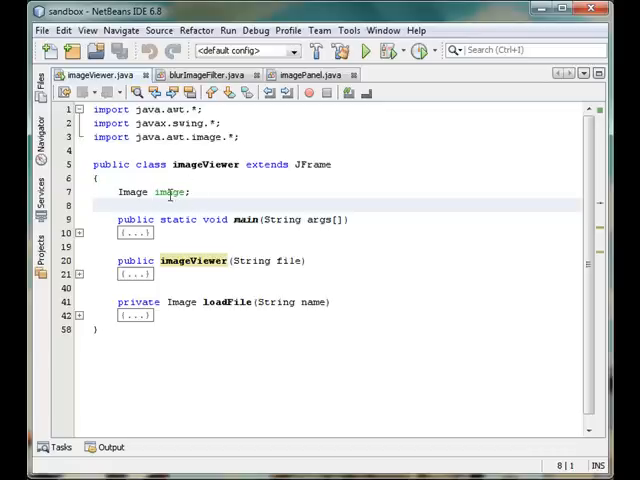
pyautogui.moveTo(212, 184)
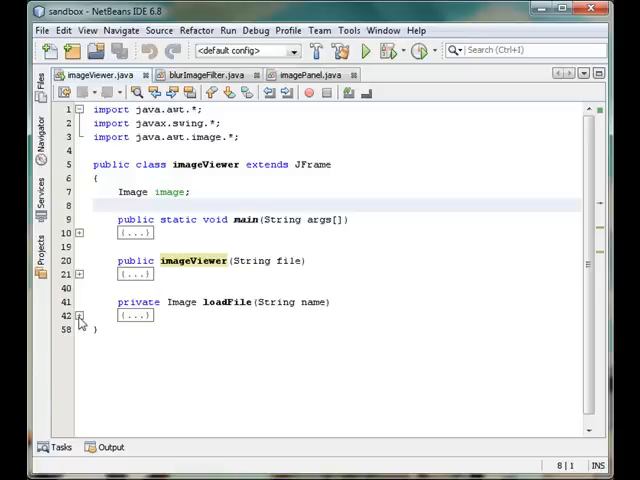
# Unfold loadFile(String name) to show its Toolkit image loading and MediaTracker waitForAll code.
pyautogui.click(80, 314)
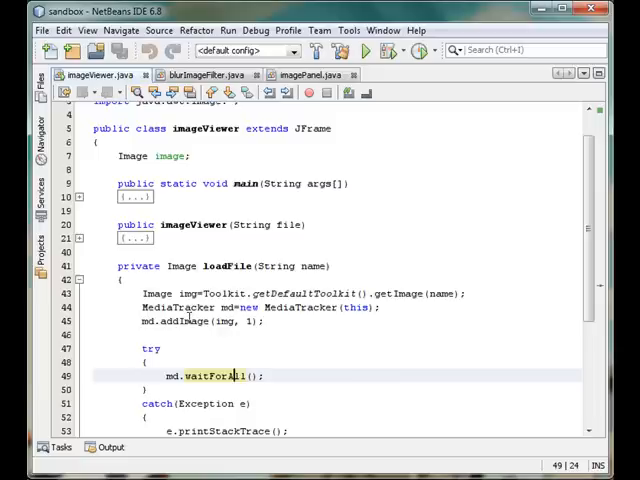
pyautogui.click(232, 404)
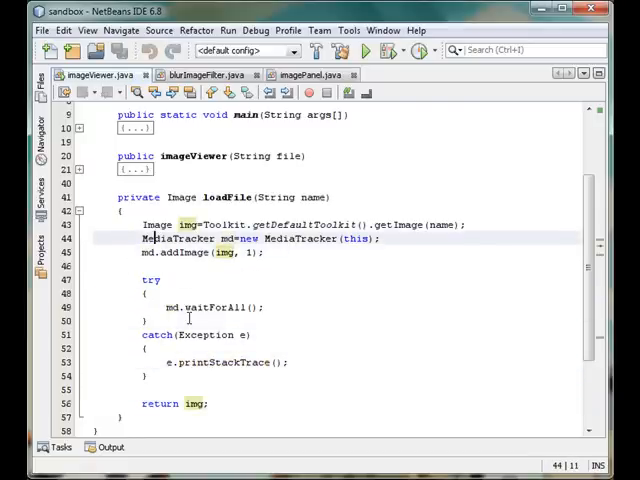
pyautogui.doubleClick(178, 240)
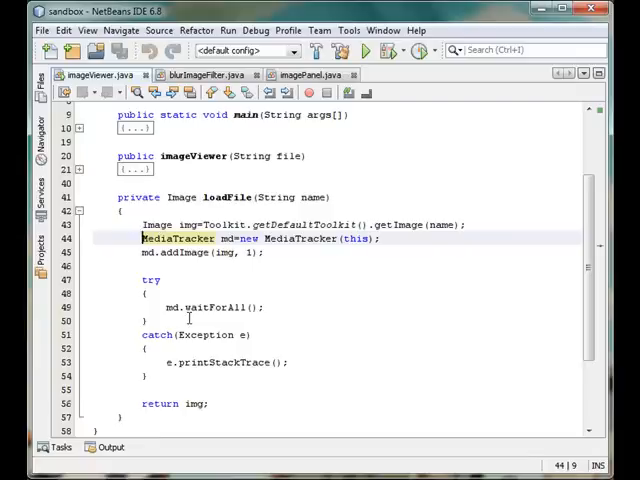
pyautogui.write('/')
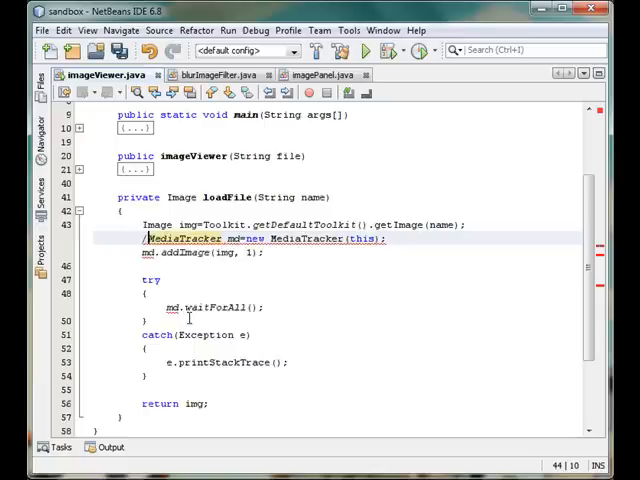